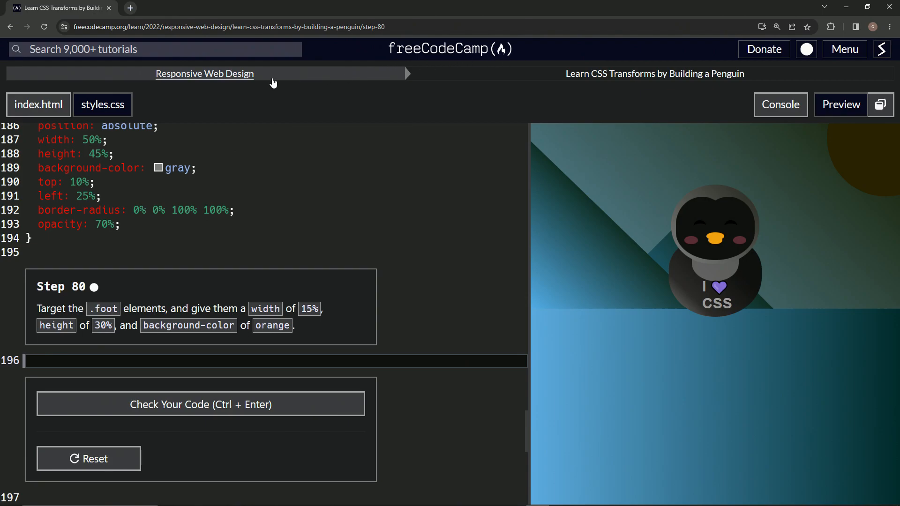
{"action": "mouse_move", "coordinate": [565, 89]}
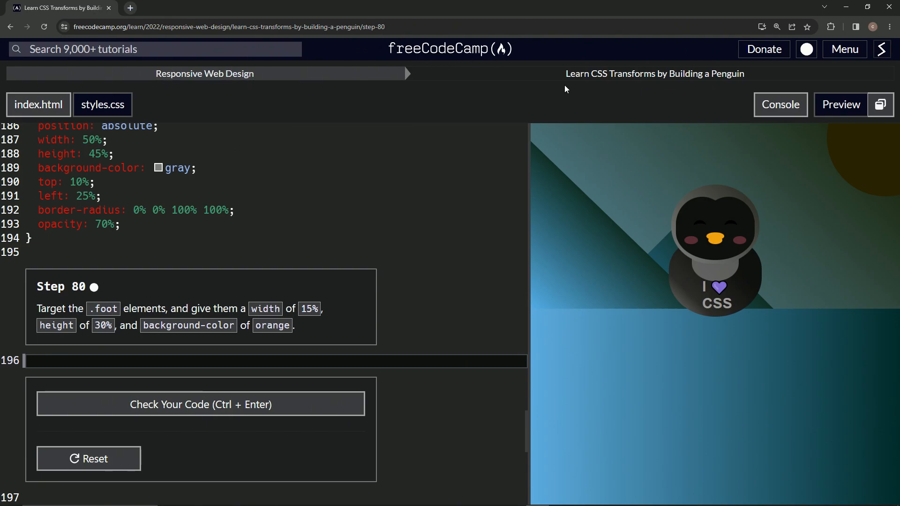
{"action": "mouse_move", "coordinate": [727, 92]}
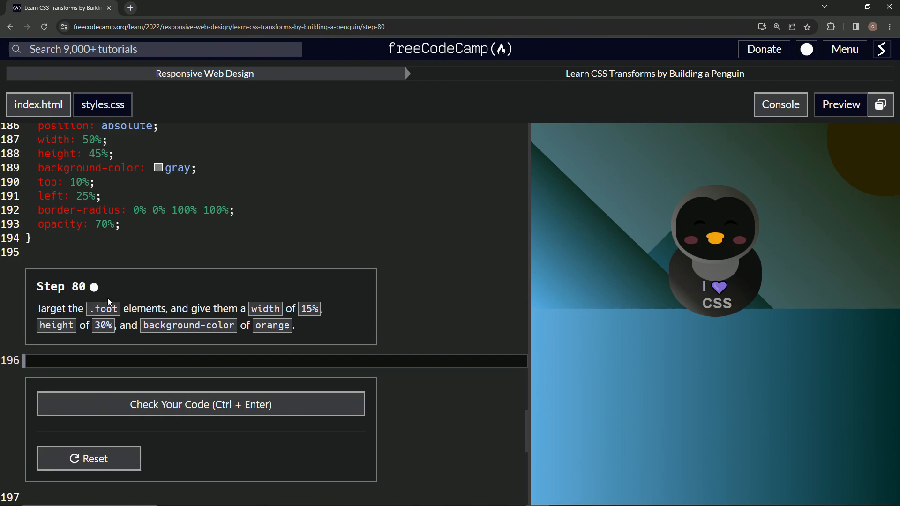
{"action": "mouse_move", "coordinate": [90, 318]}
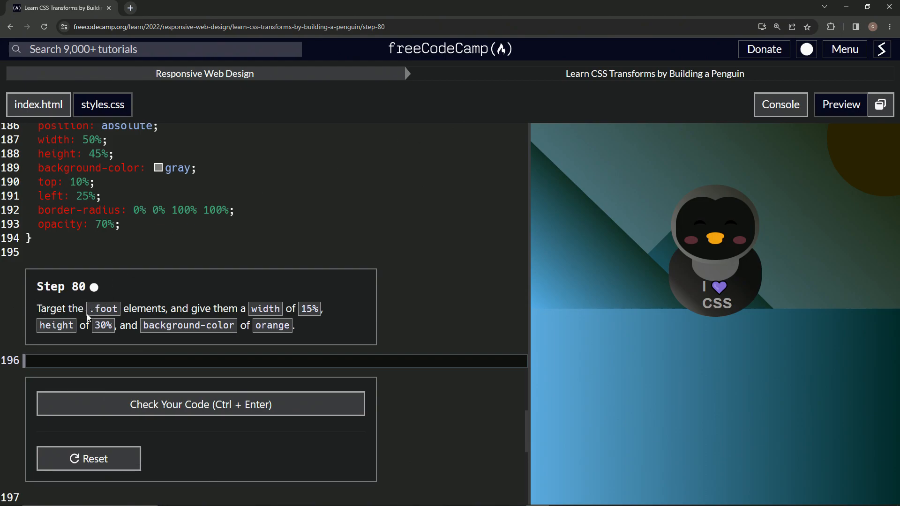
{"action": "mouse_move", "coordinate": [241, 304]}
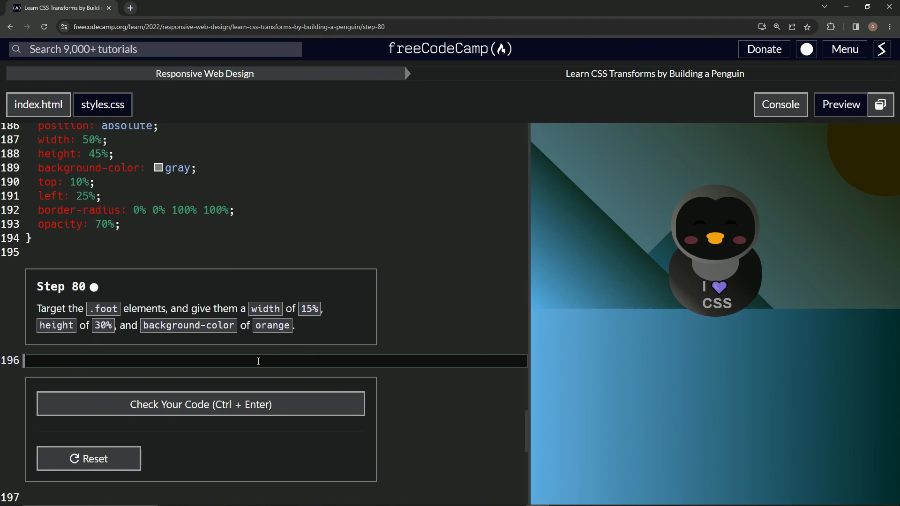
Step: Write the .foot selector in styles.css with width: 15% and height: 30% declarations
{"action": "type", "text": ".foot {"}
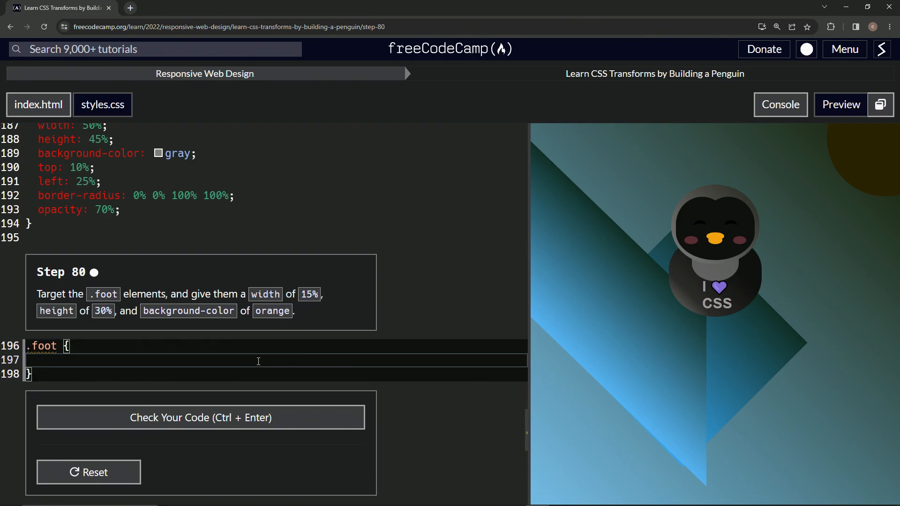
{"action": "type", "text": "width: 1"}
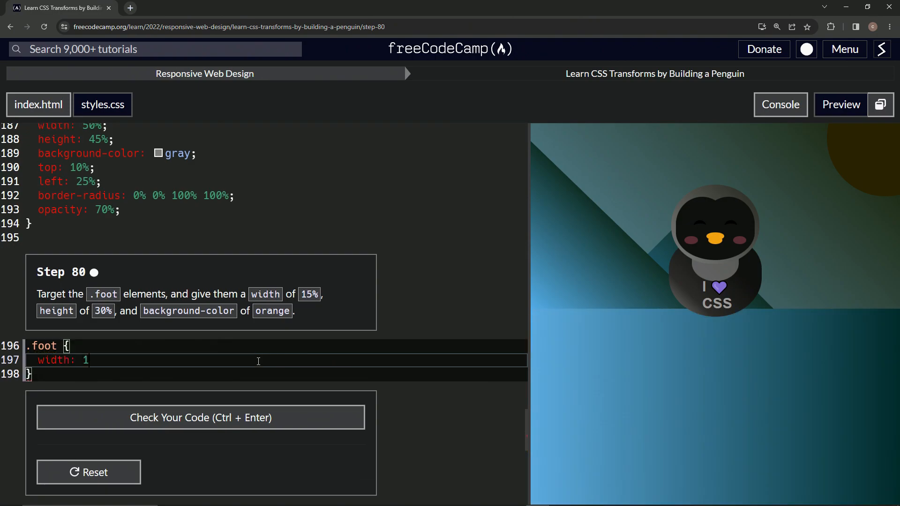
{"action": "type", "text": "5%;"}
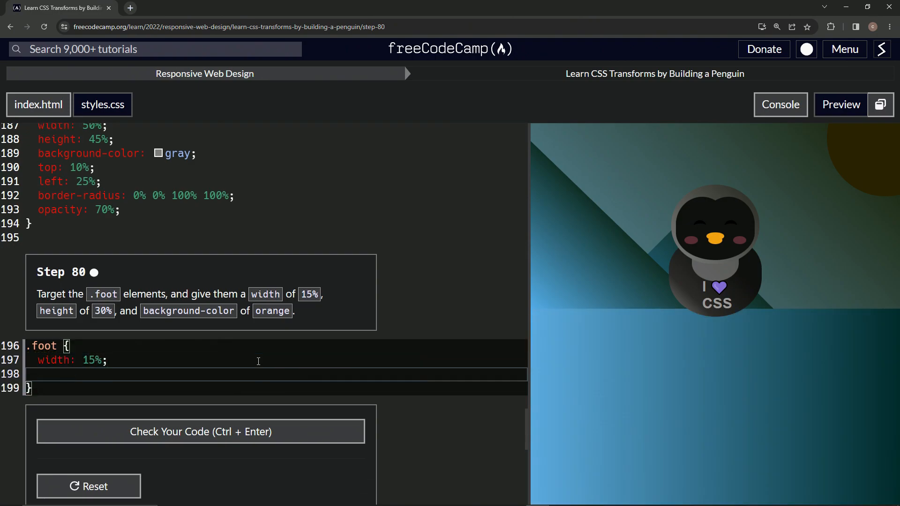
{"action": "type", "text": "height"}
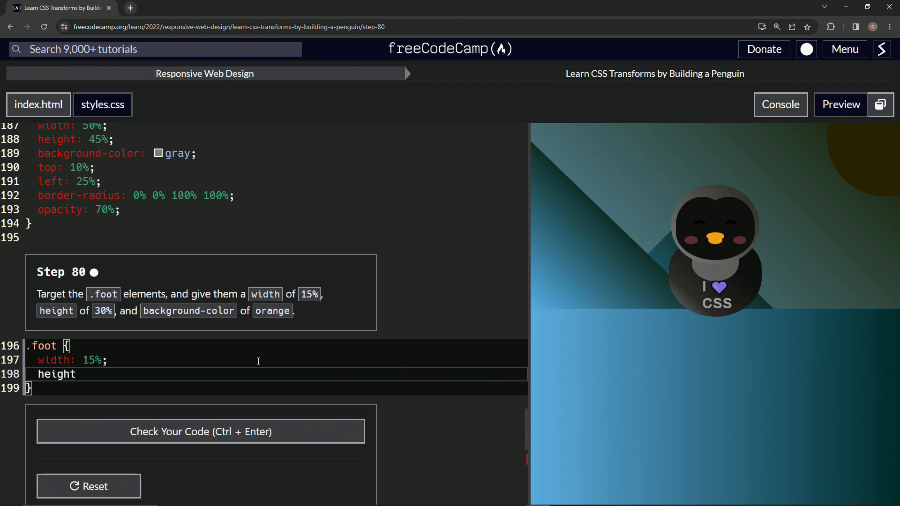
{"action": "type", "text": ":"}
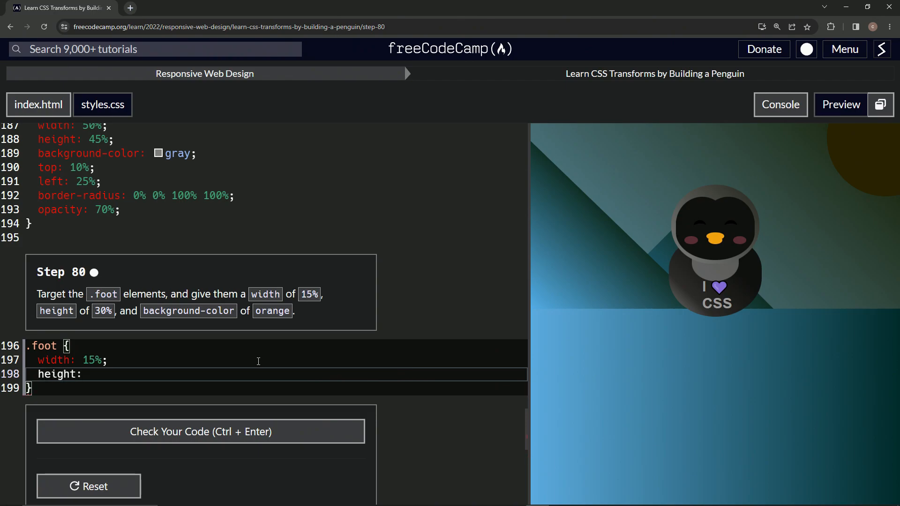
{"action": "type", "text": "3"}
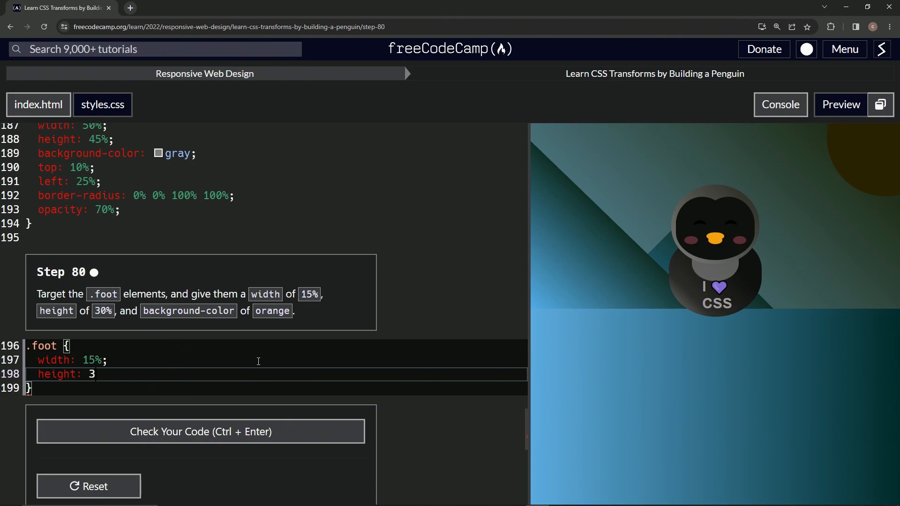
{"action": "type", "text": "0"}
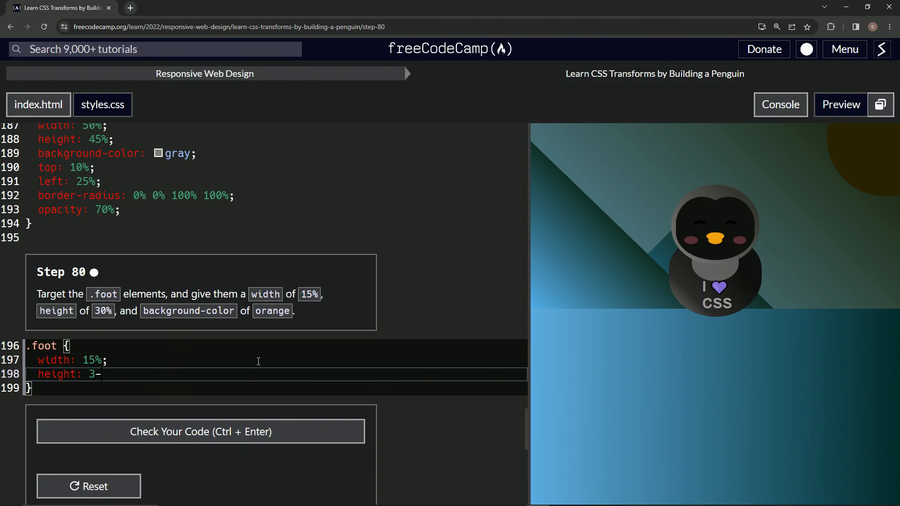
{"action": "type", "text": "0$"}
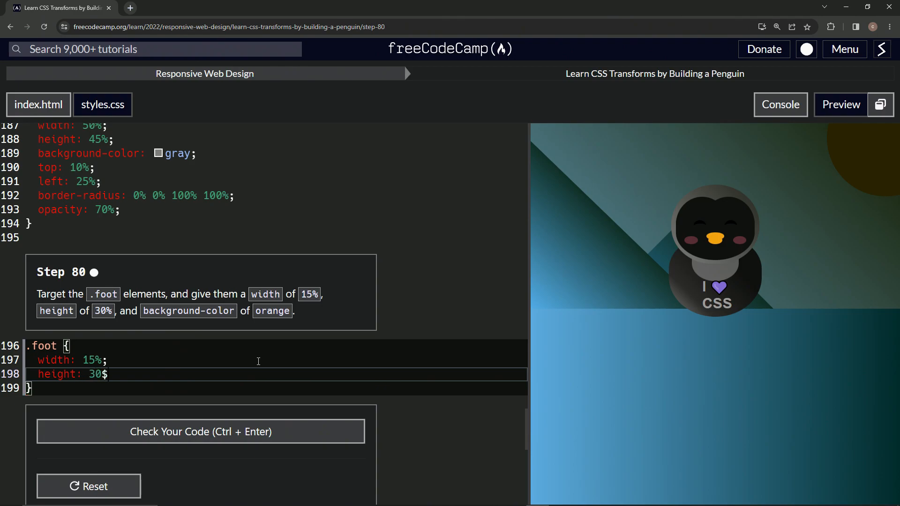
{"action": "type", "text": "%"}
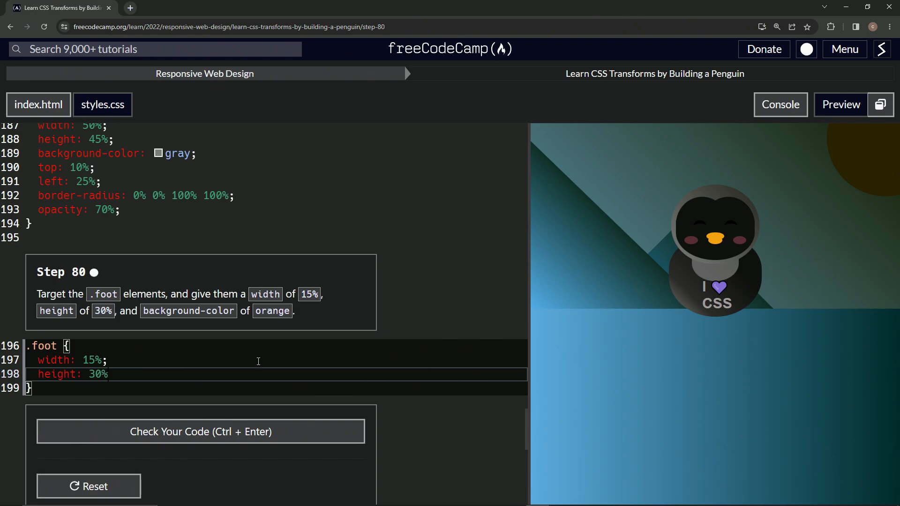
{"action": "type", "text": ";"}
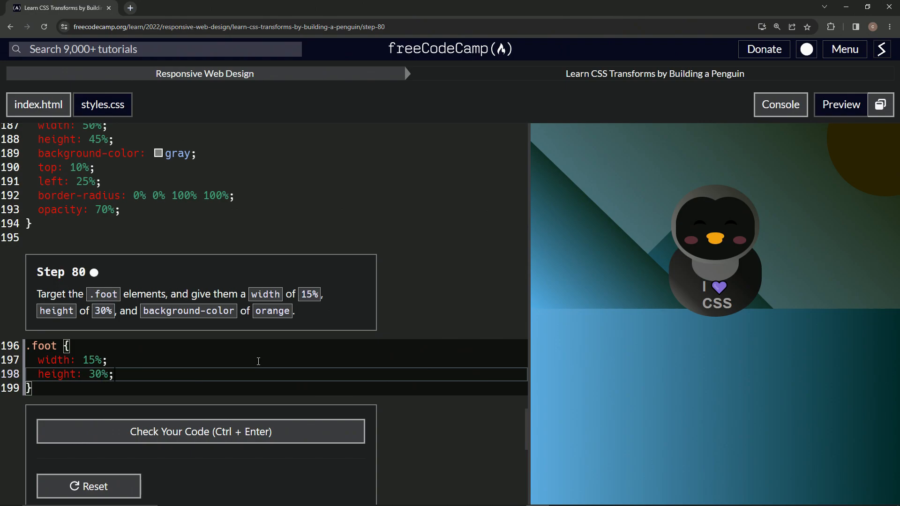
Step: Add background-color: orange to the .foot rule so the penguin's orange foot shows
{"action": "key", "text": "Enter"}
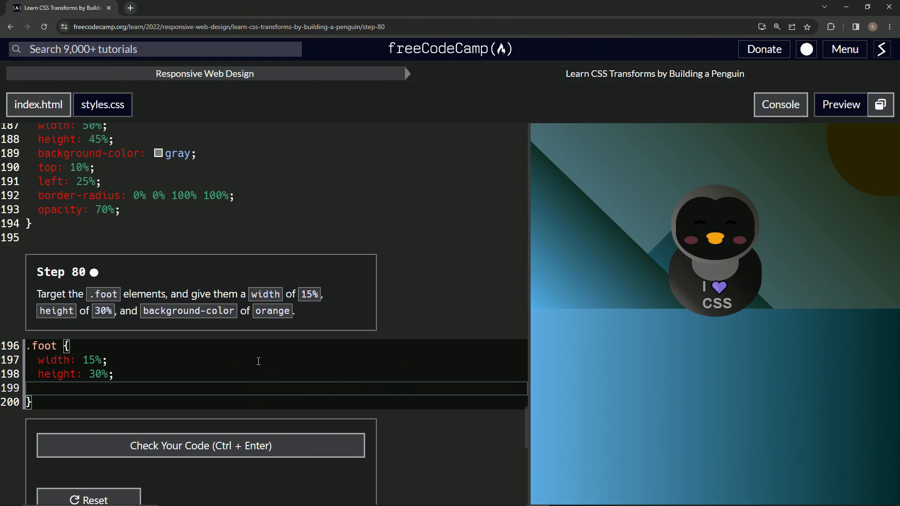
{"action": "type", "text": "background"}
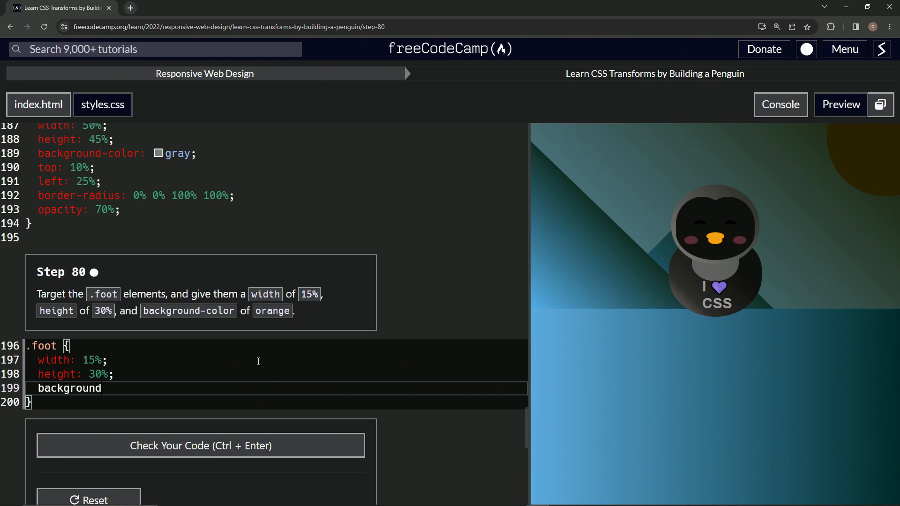
{"action": "type", "text": "-cp"}
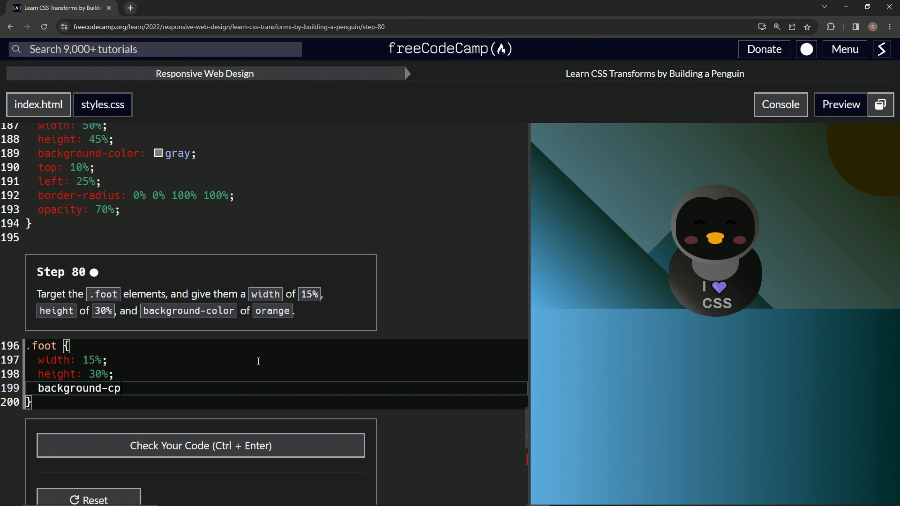
{"action": "type", "text": "olor"}
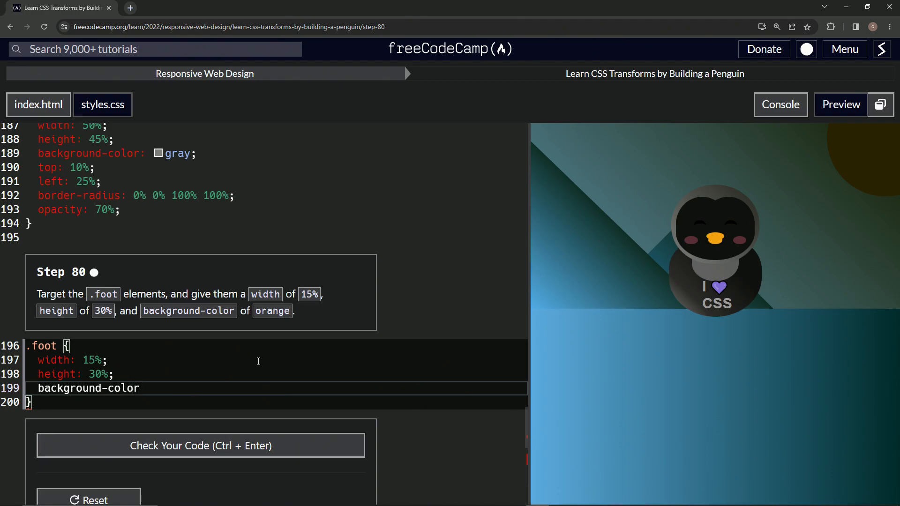
{"action": "type", "text": ": orang"}
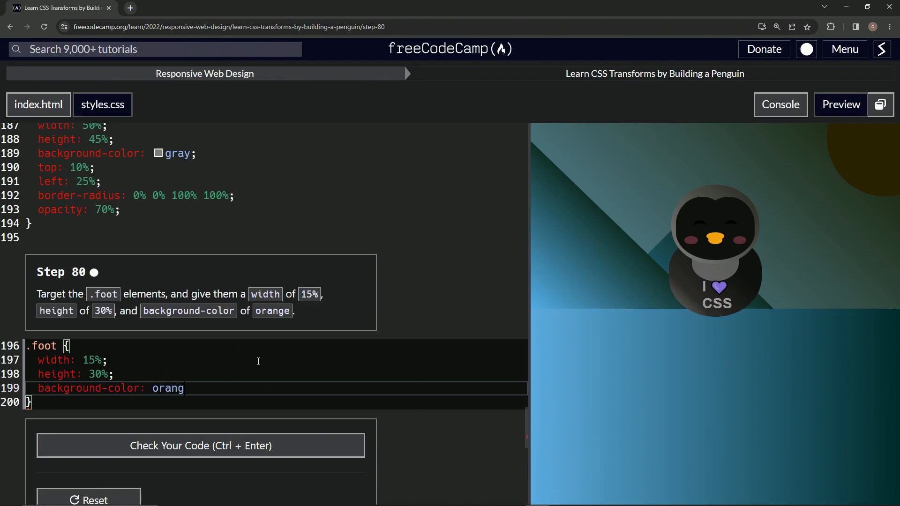
{"action": "type", "text": "e"}
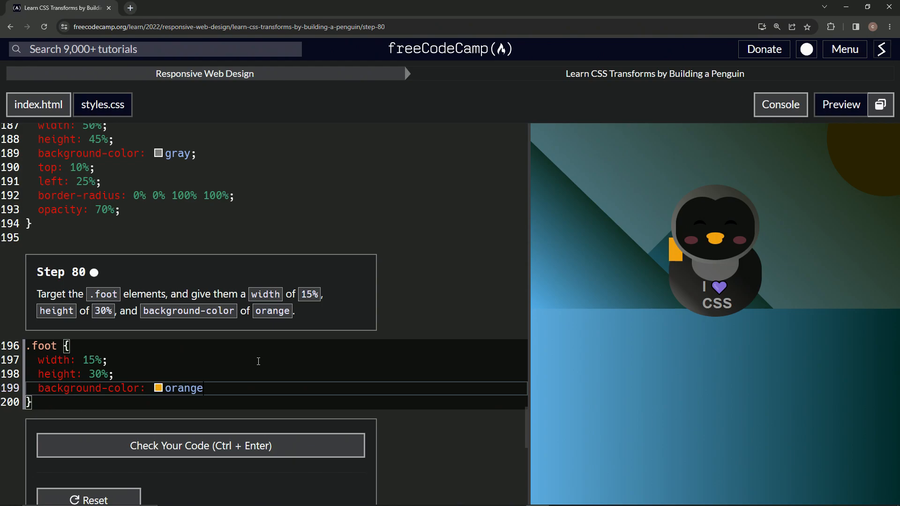
{"action": "type", "text": ";"}
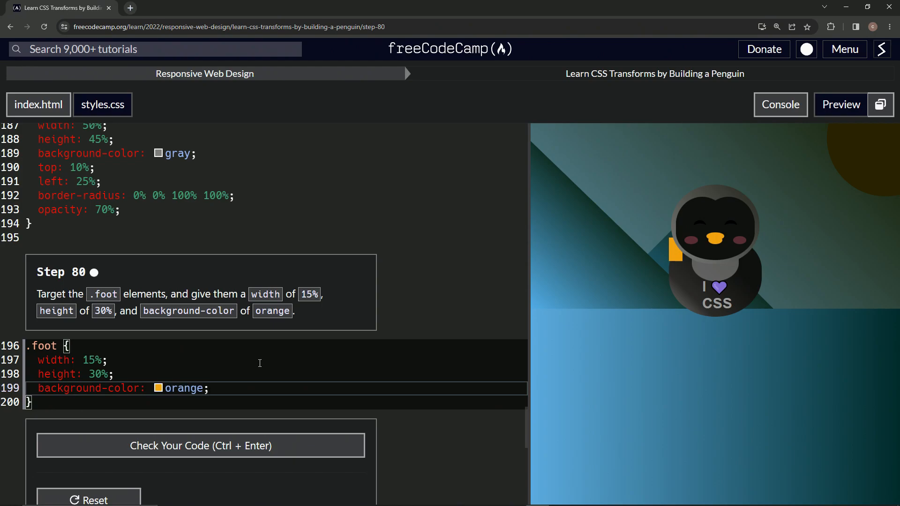
{"action": "mouse_move", "coordinate": [677, 256]}
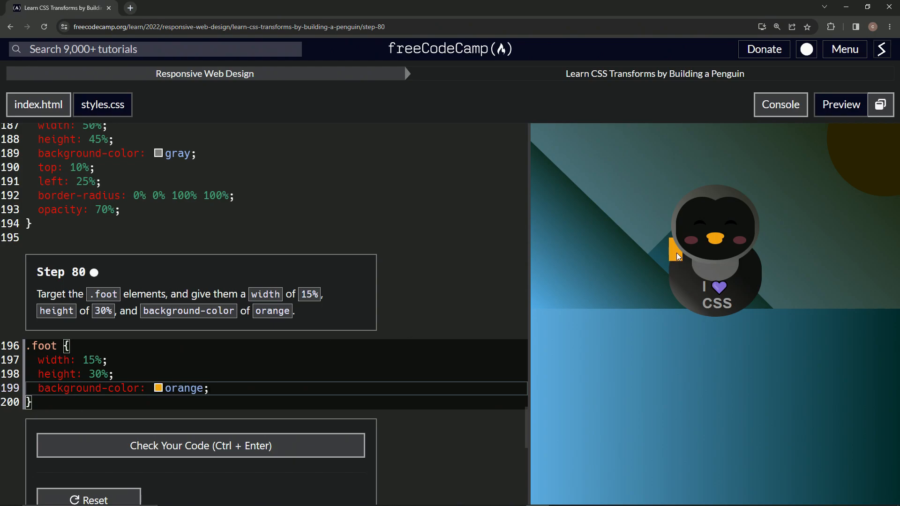
{"action": "mouse_move", "coordinate": [676, 251]}
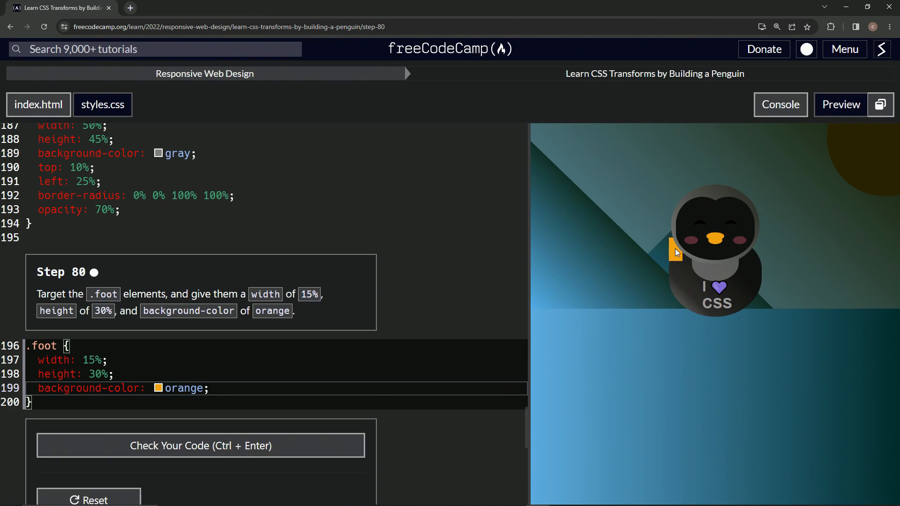
Step: Check the step 80 code, submit it, and advance to the Step 81 lesson on the feet
{"action": "left_click", "coordinate": [201, 445]}
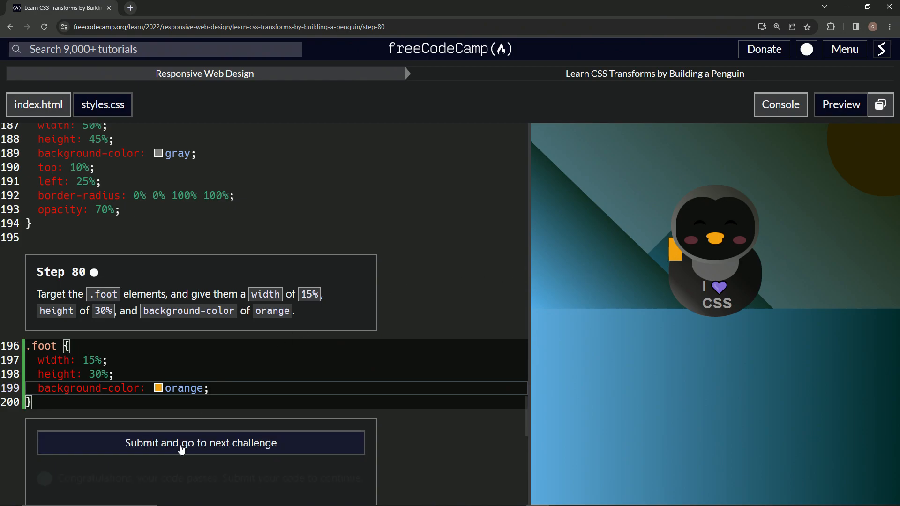
{"action": "left_click", "coordinate": [200, 442]}
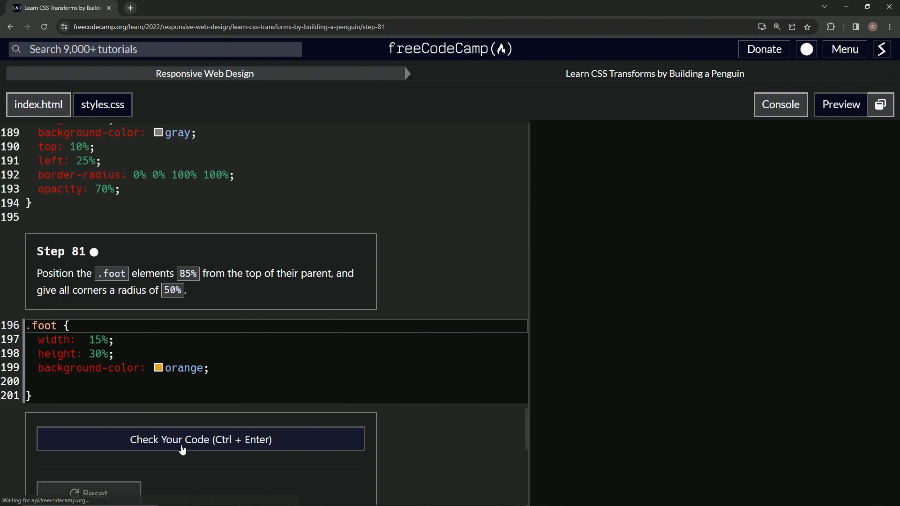
{"action": "left_click", "coordinate": [200, 439]}
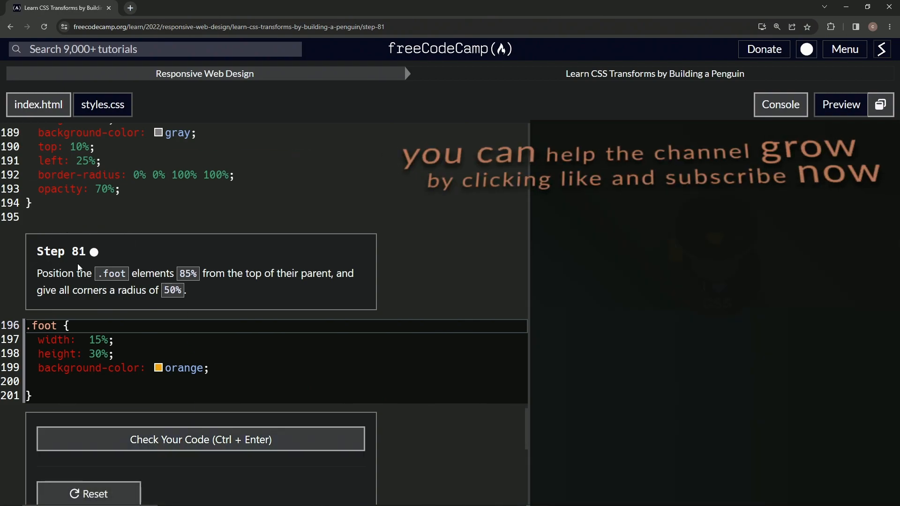
{"action": "mouse_move", "coordinate": [45, 267]}
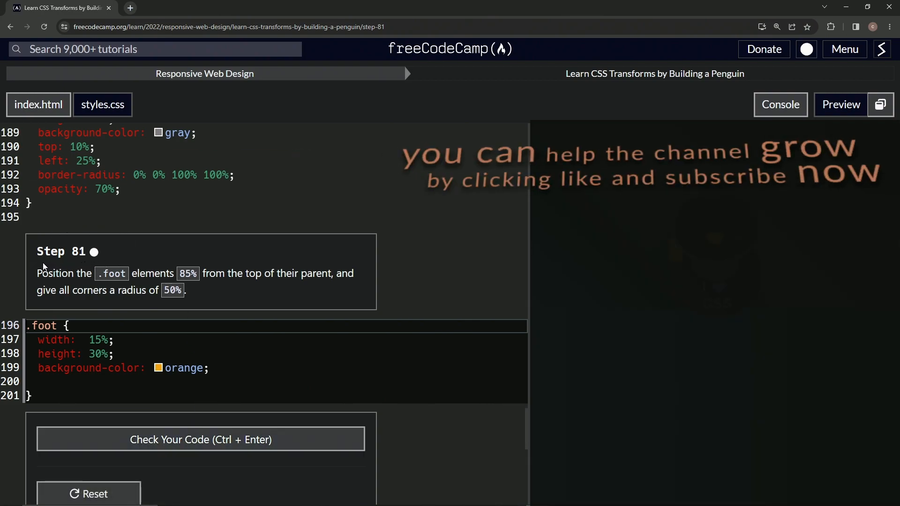